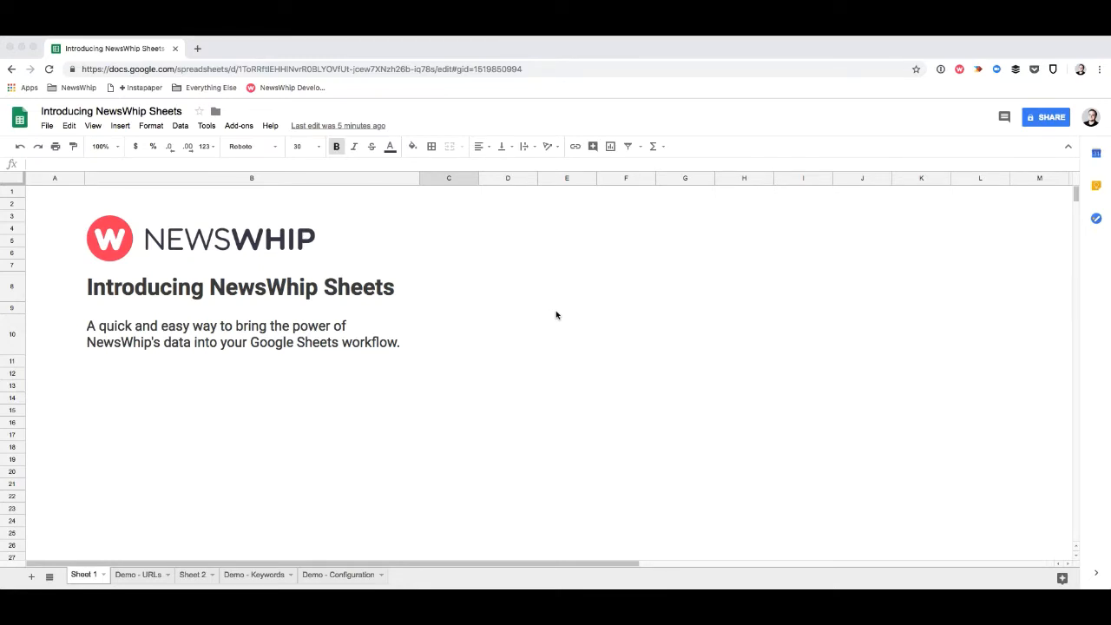
Switch to the Demo - URLs sheet and bring up the NewsWhip add-on sidebar.
scroll("down", 3)
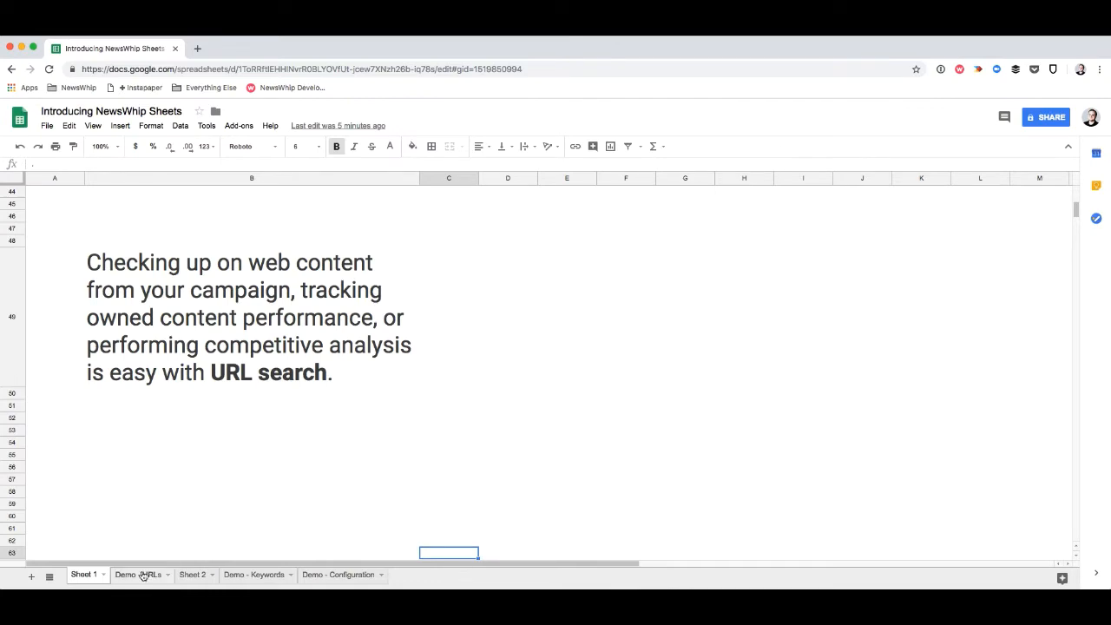
left_click(137, 573)
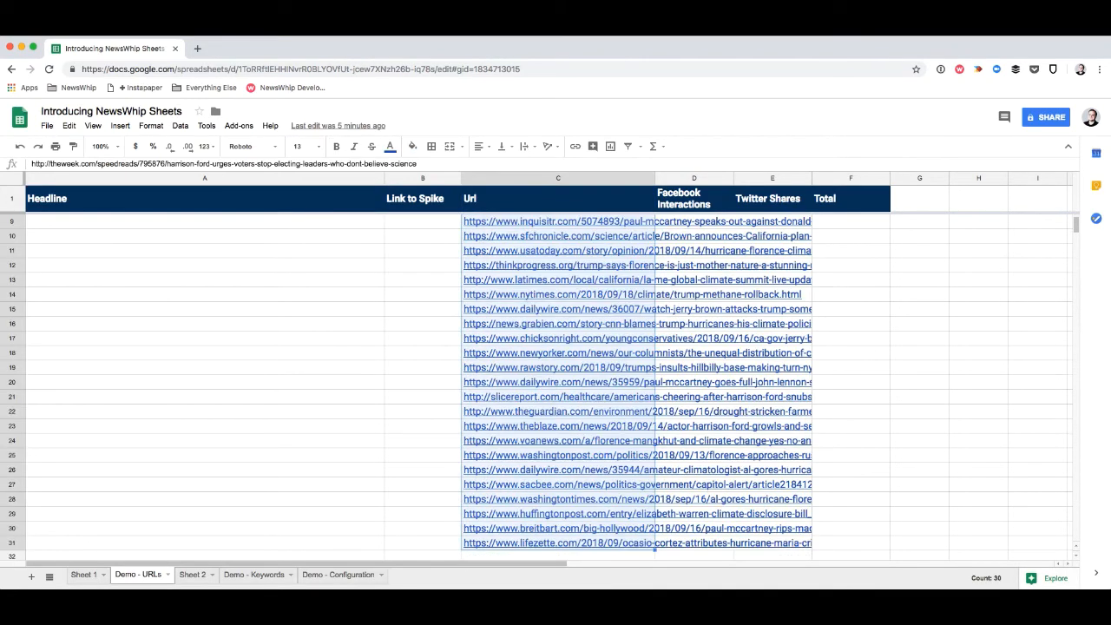
left_click(240, 125)
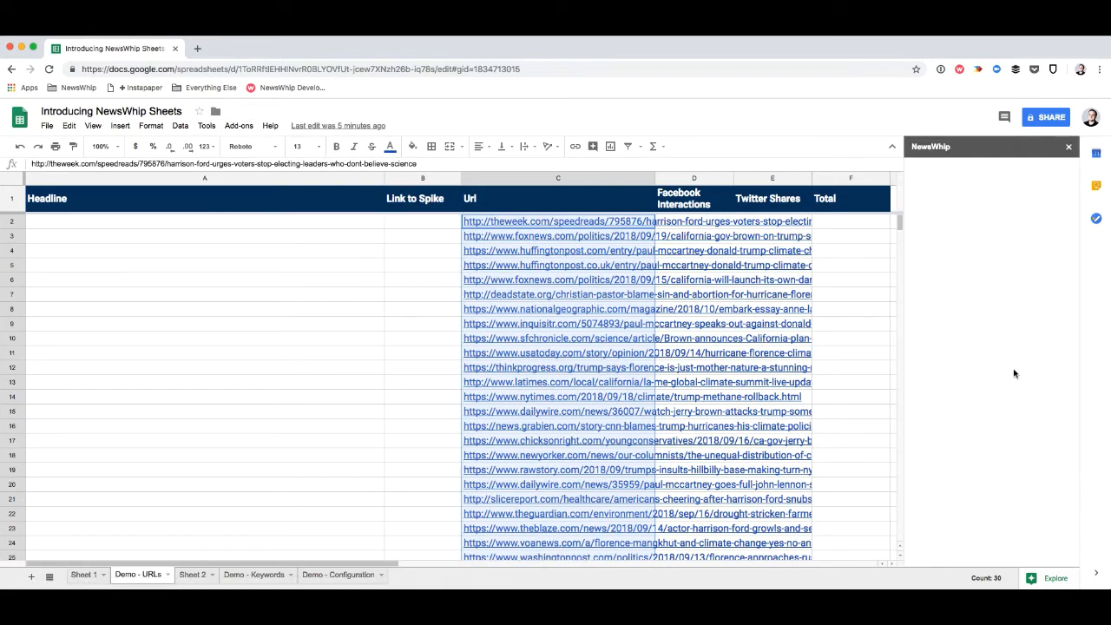
Run Get Data on the URLs tab to fetch headlines, Spike links, Facebook and Twitter counts and totals.
left_click(1049, 172)
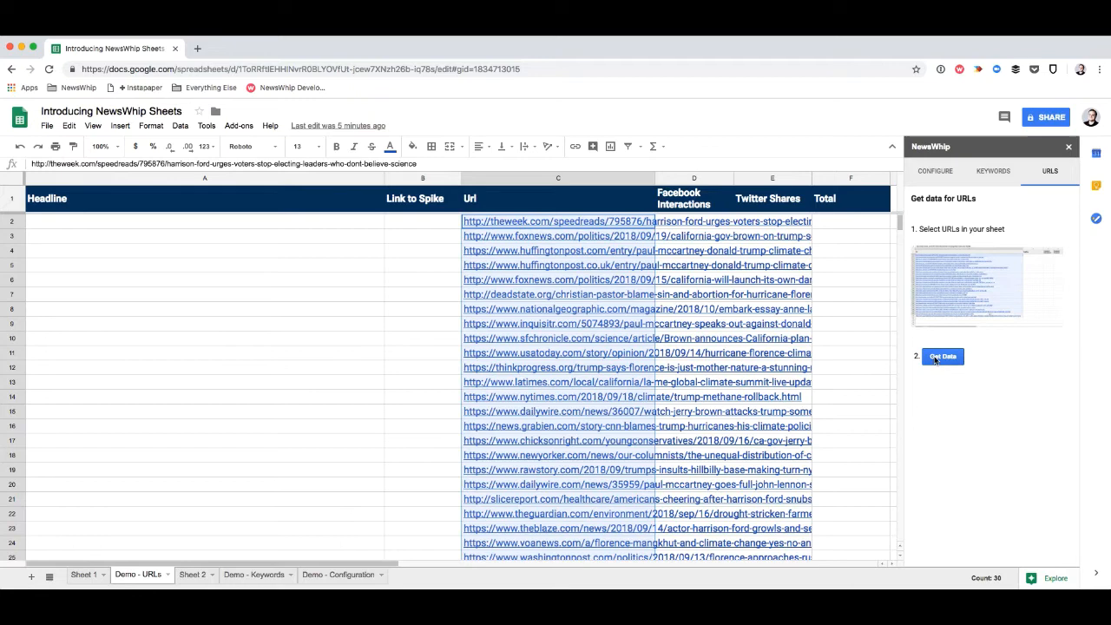
left_click(943, 356)
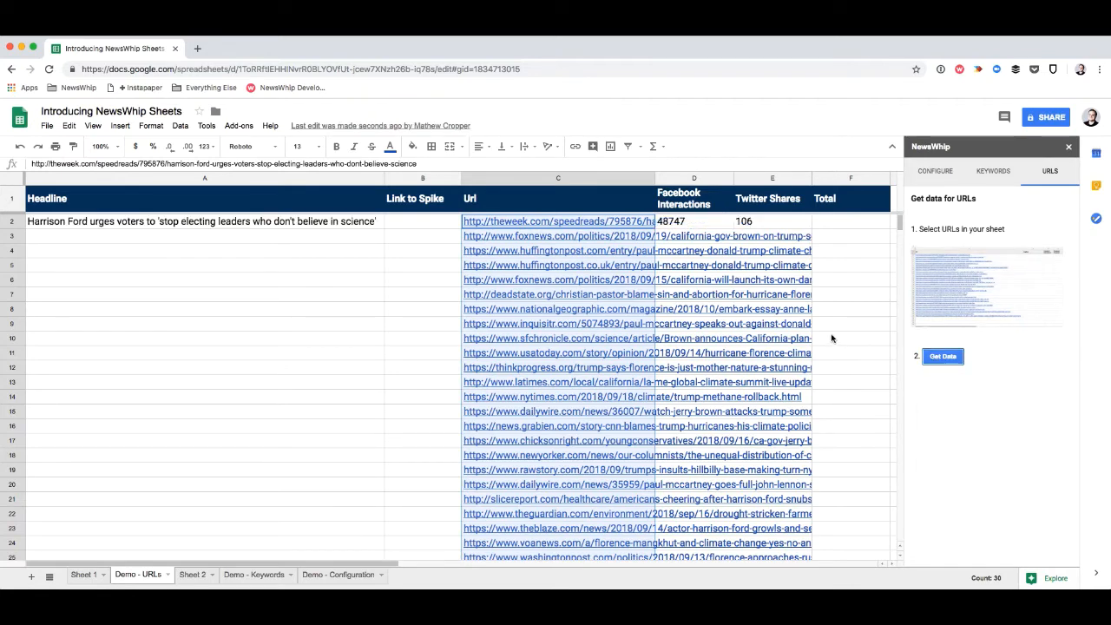
left_click(941, 356)
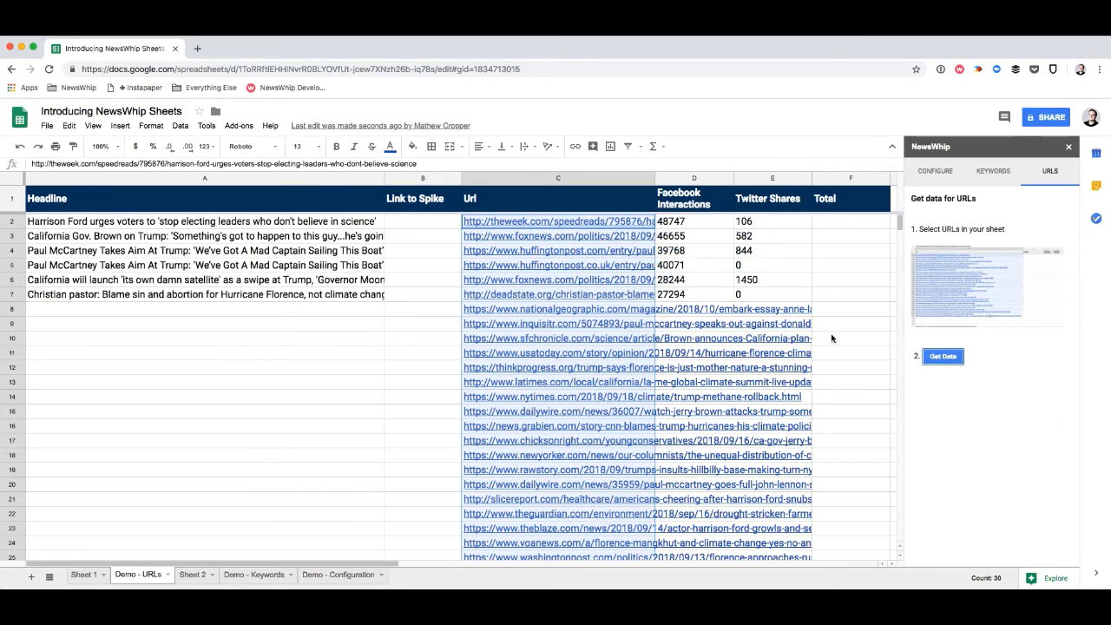
left_click(941, 356)
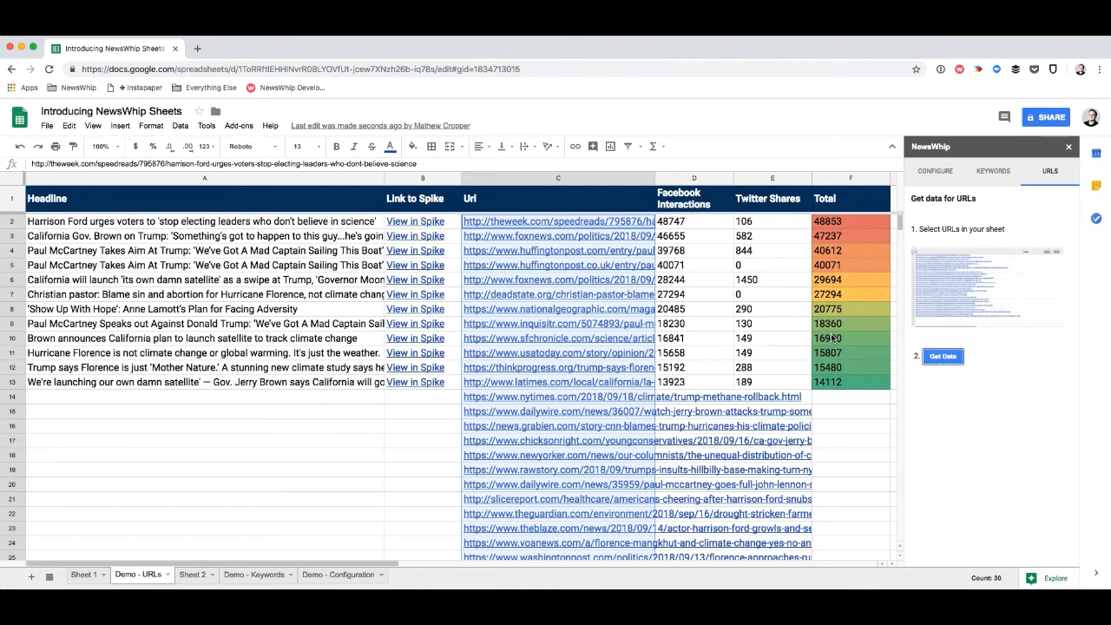
left_click(941, 356)
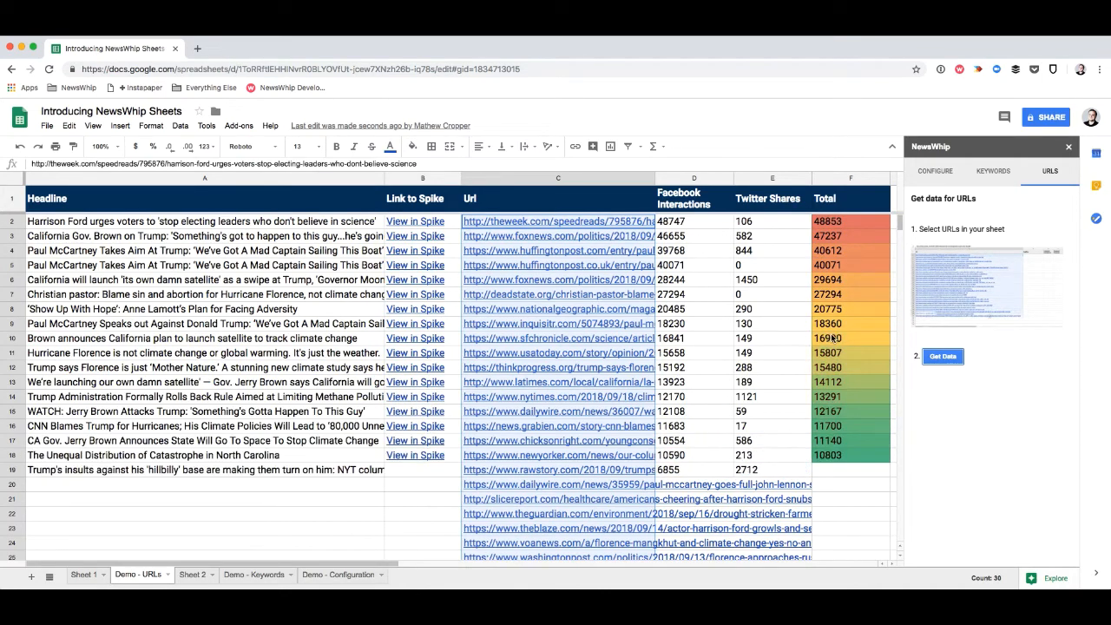
left_click(941, 356)
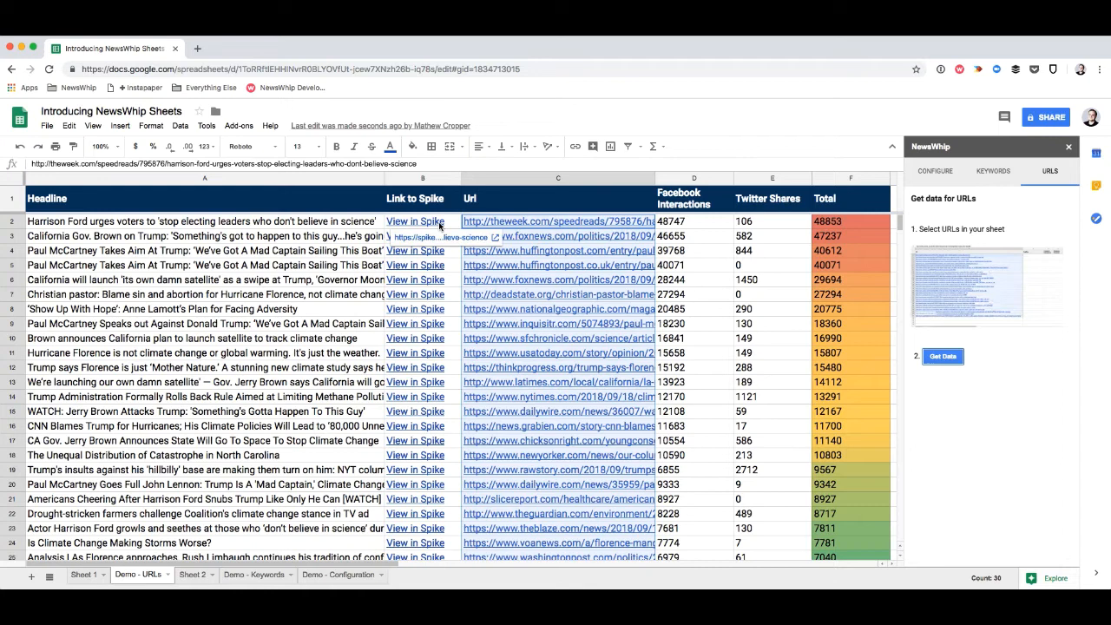
mouse_move(727, 225)
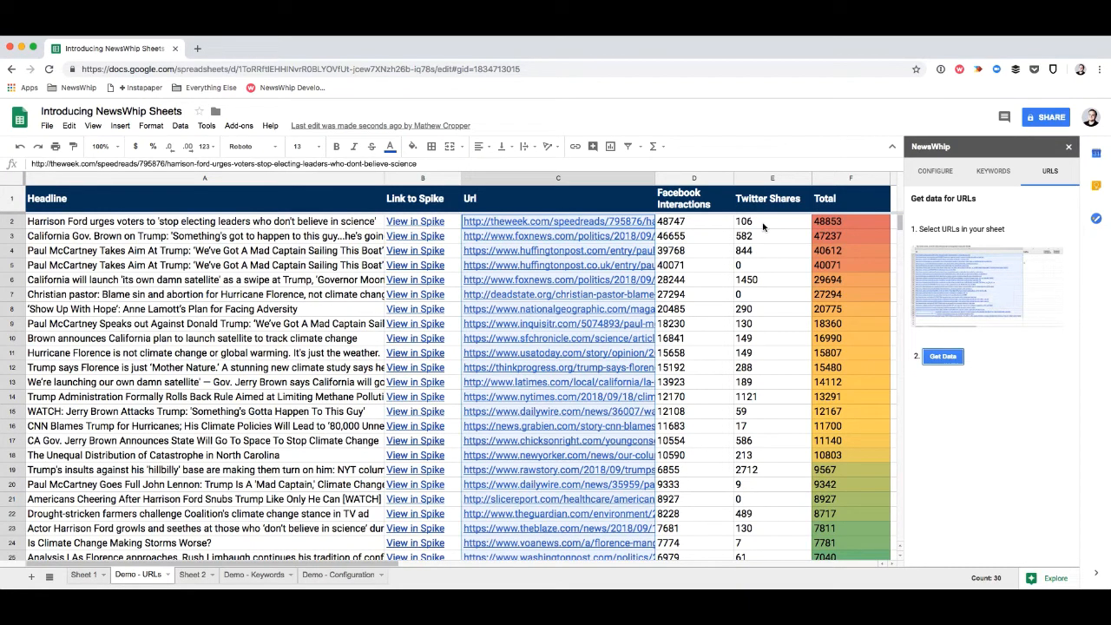
mouse_move(864, 312)
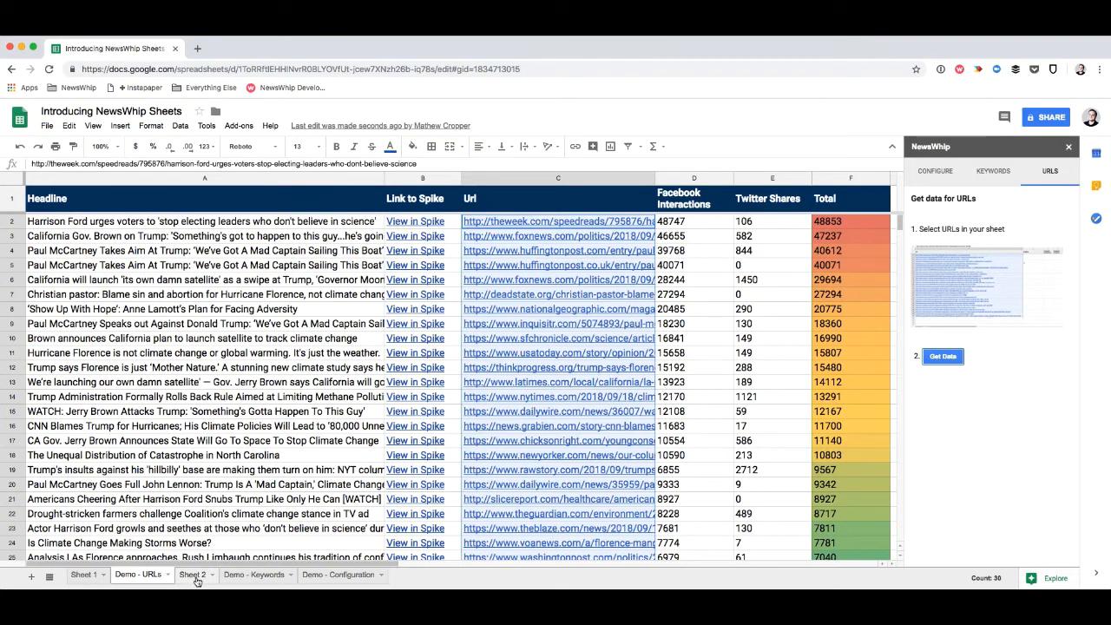
Move from the keyword-search introduction sheet to the empty Demo - Keywords sheet.
left_click(191, 575)
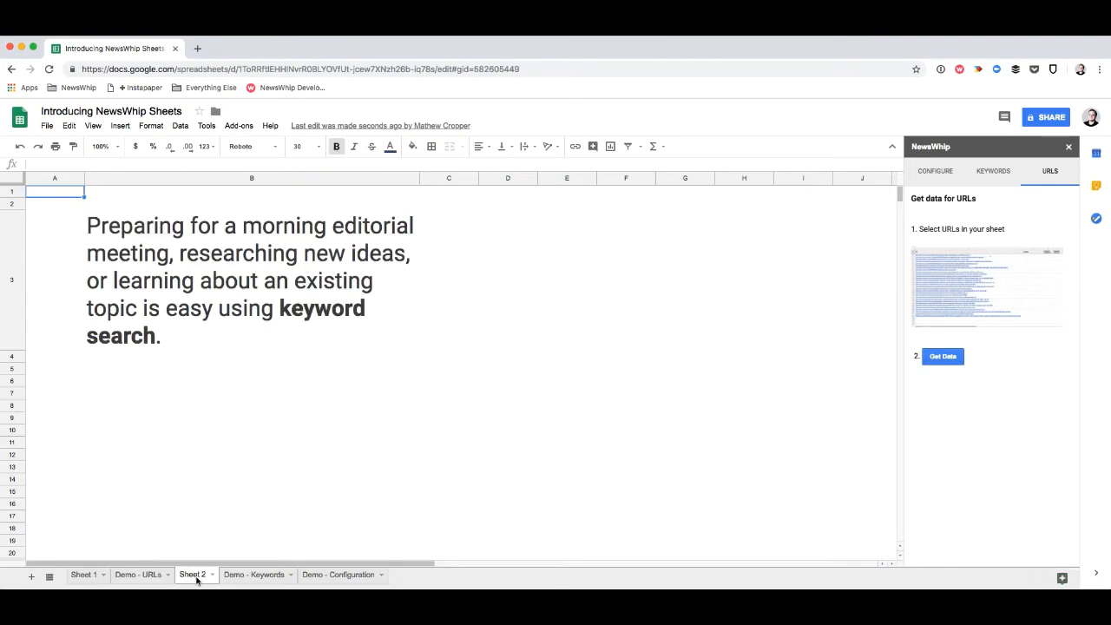
left_click(943, 355)
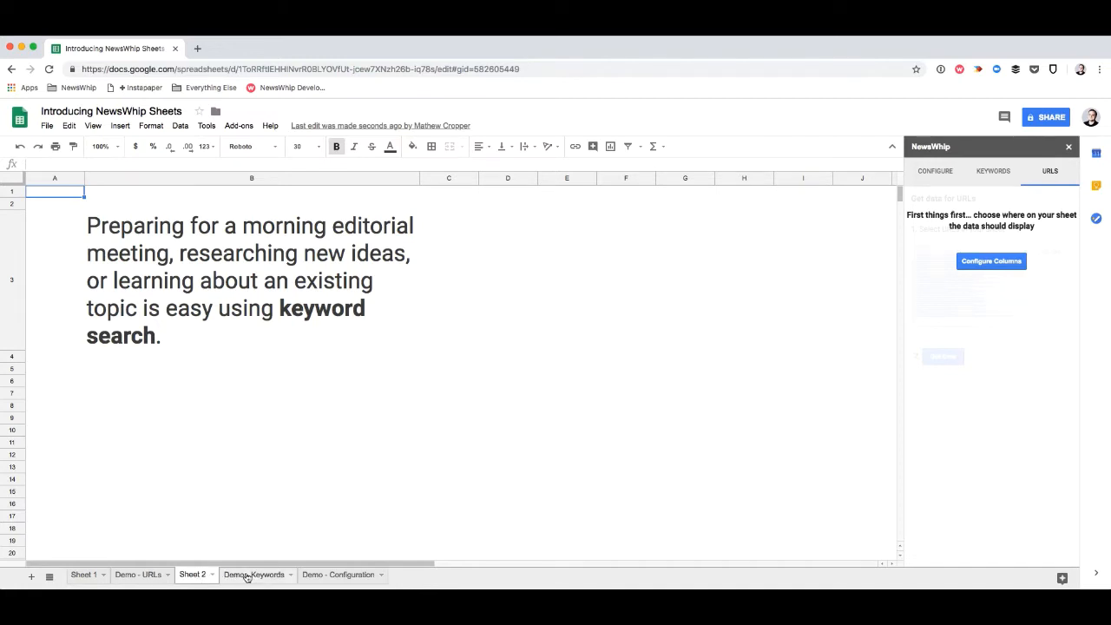
left_click(253, 573)
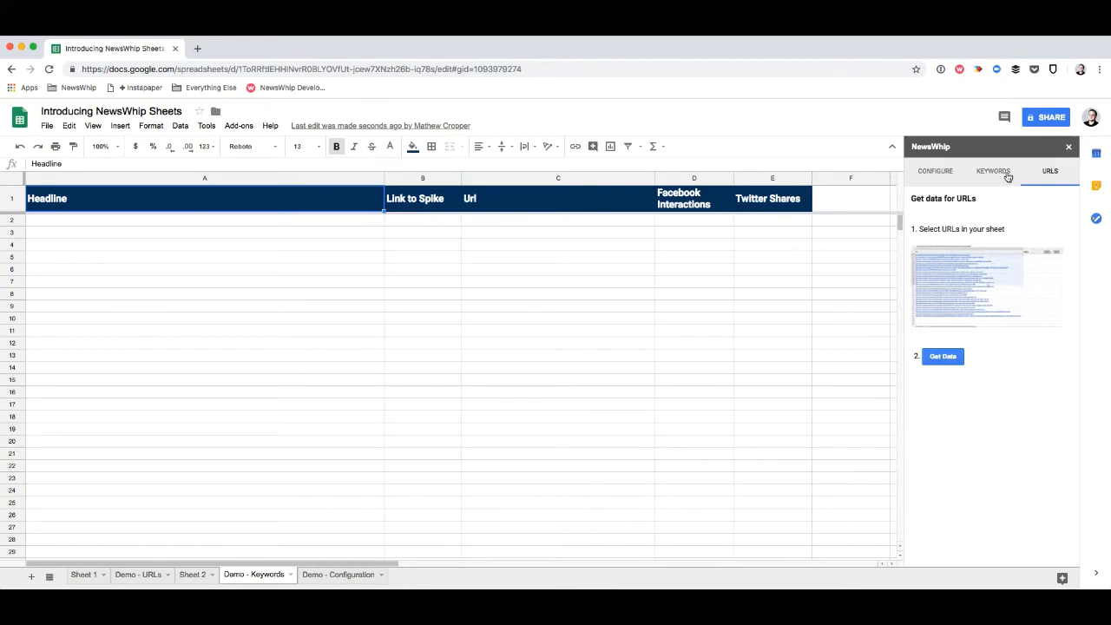
In the Keywords tab, limit the "climate change" search to the past 1 week.
left_click(992, 172)
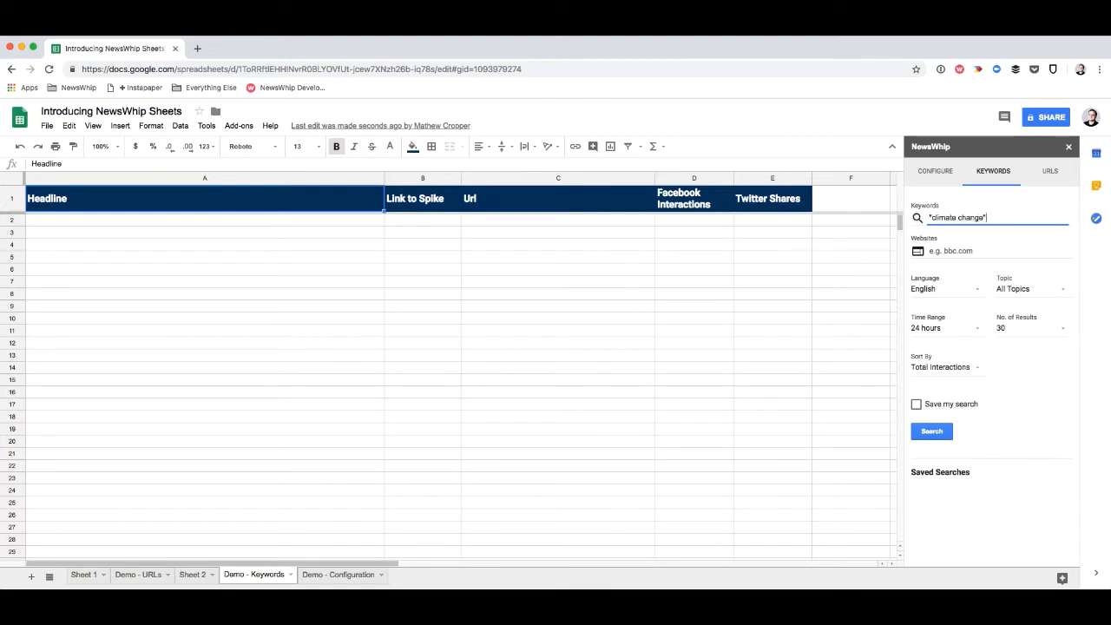
left_click(944, 326)
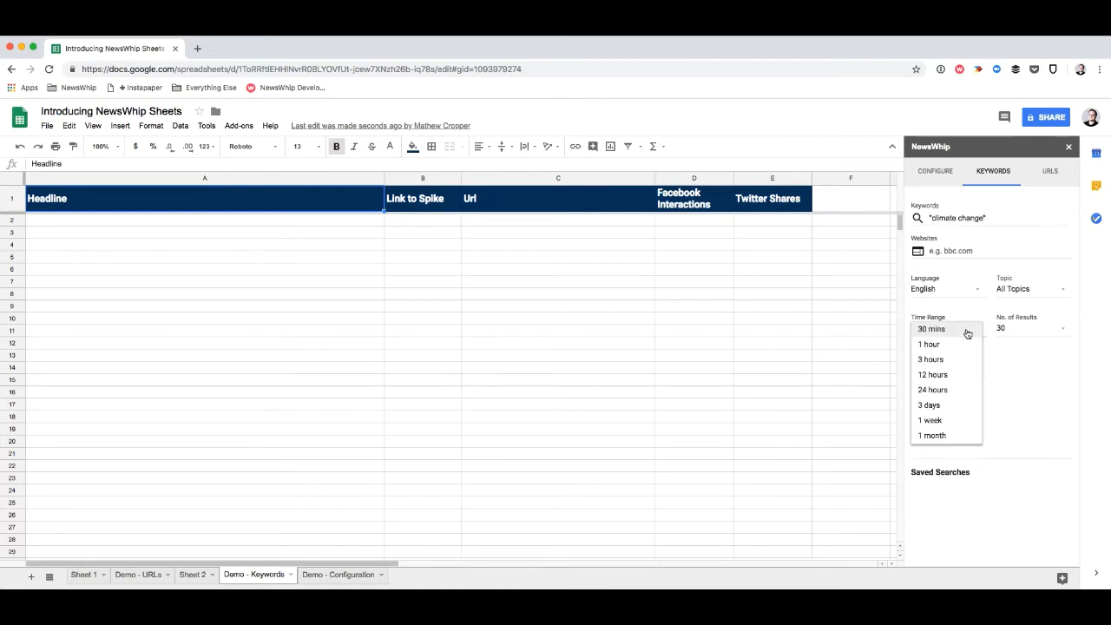
left_click(930, 420)
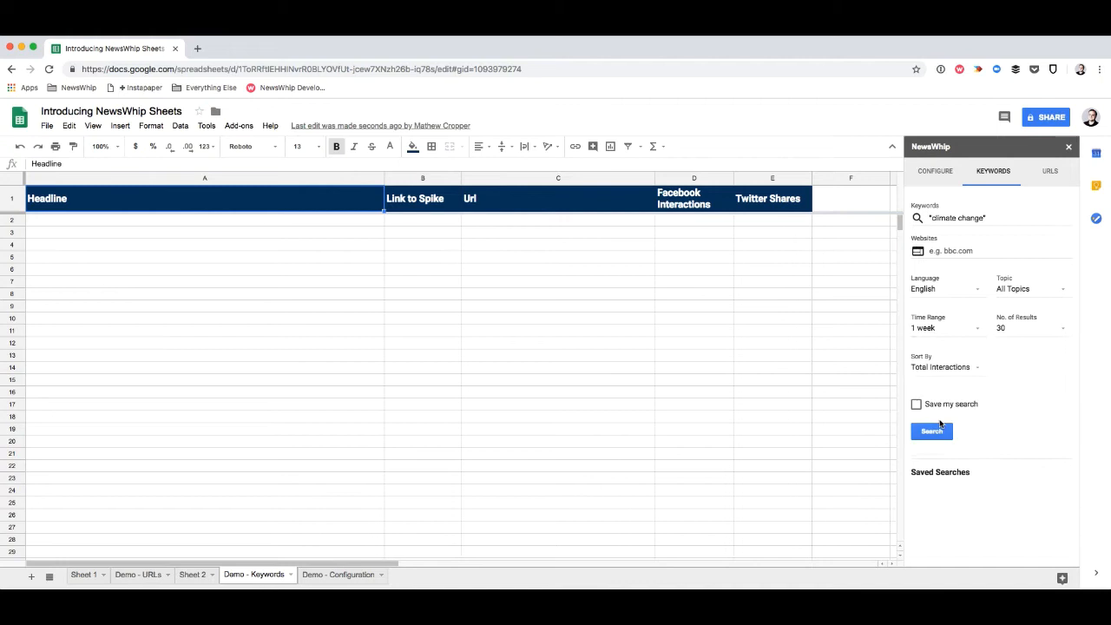
mouse_move(925, 365)
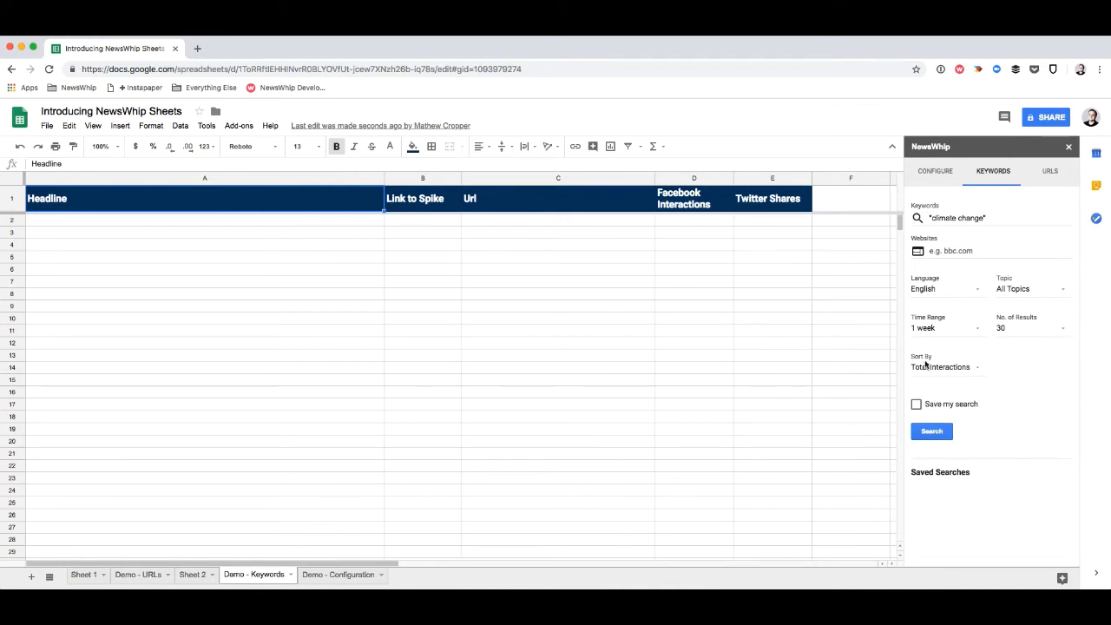
mouse_move(965, 393)
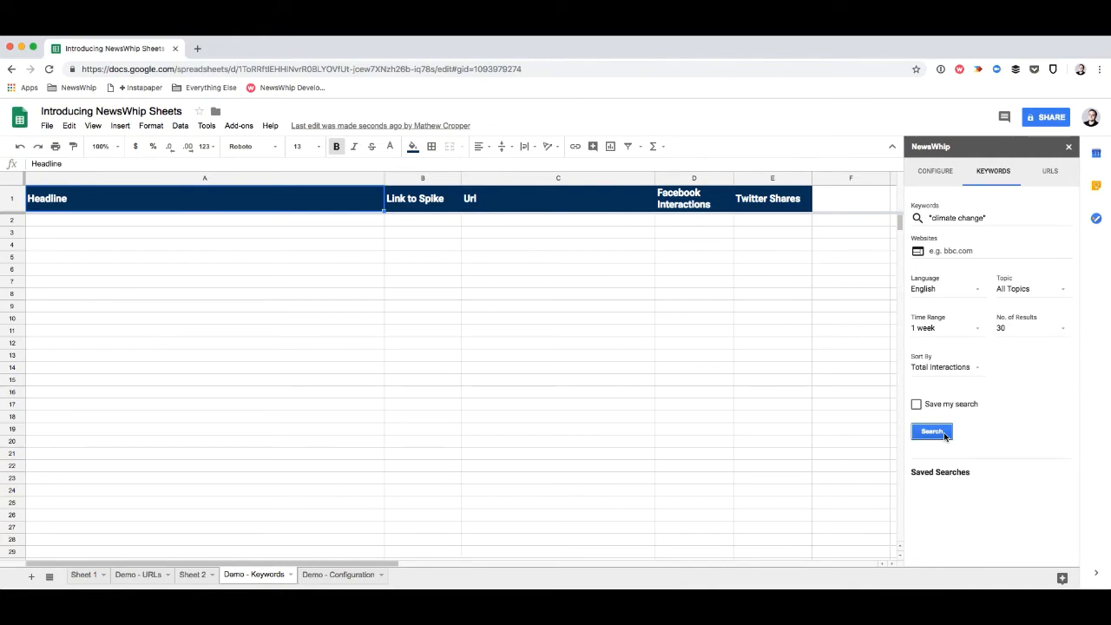
Run the climate change keyword search and view the first headline in cell A2.
left_click(930, 430)
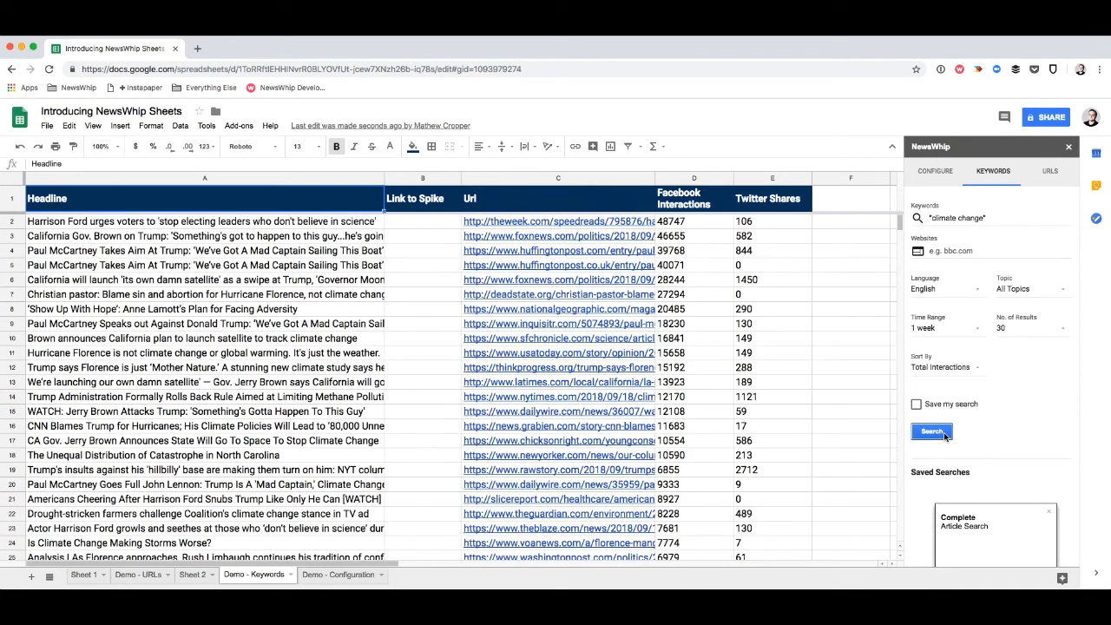
left_click(930, 430)
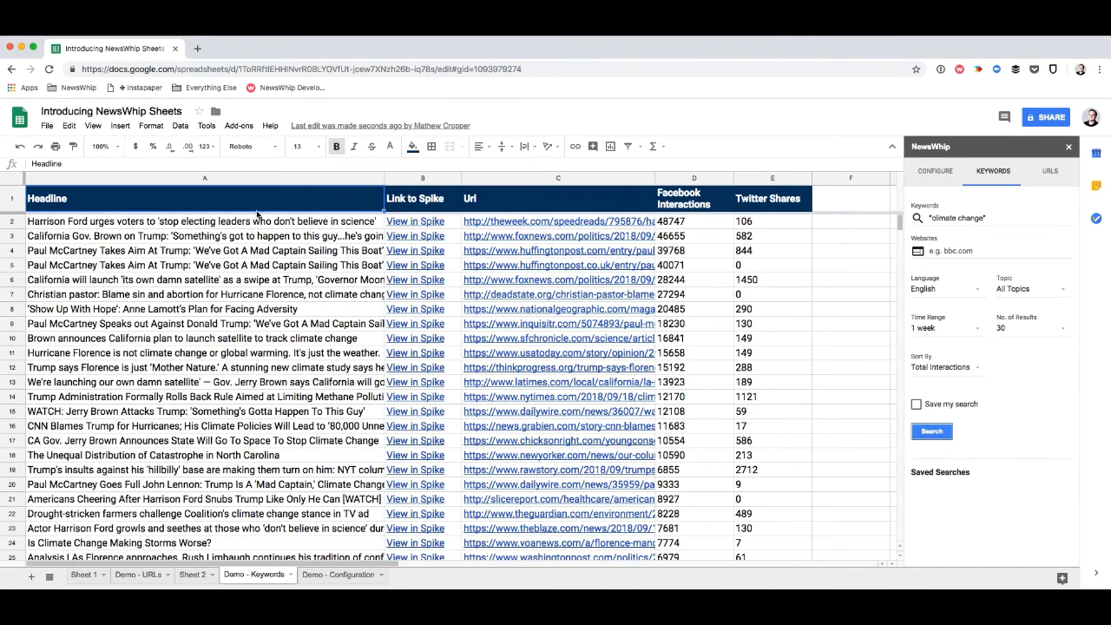
left_click(204, 222)
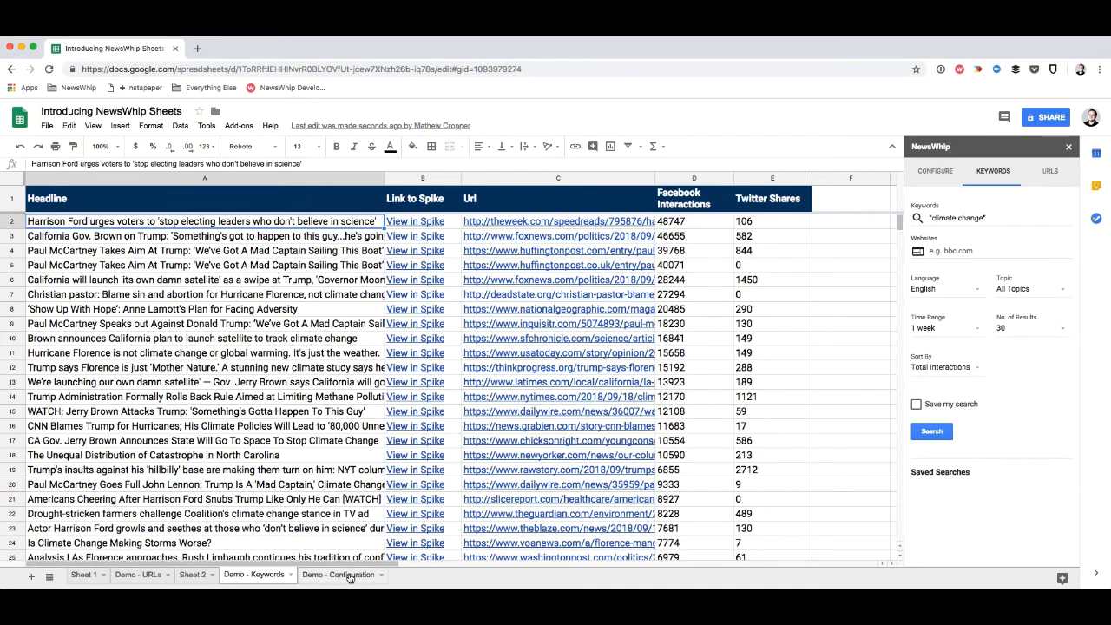
Switch to Demo - Configuration and show Configure Columns with its additional data fields.
left_click(337, 573)
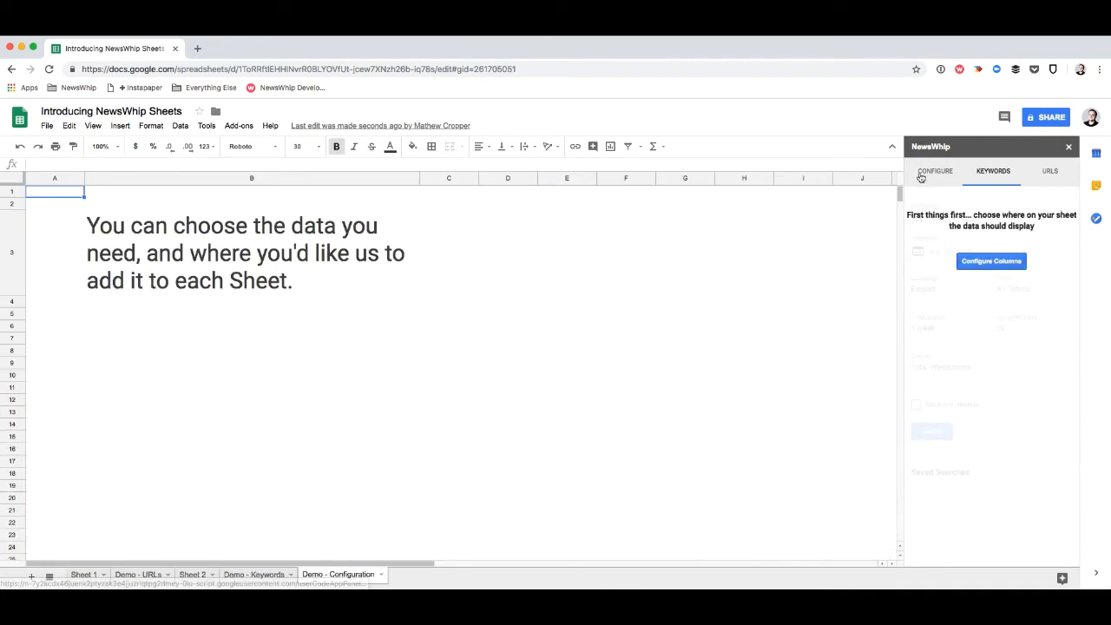
left_click(934, 172)
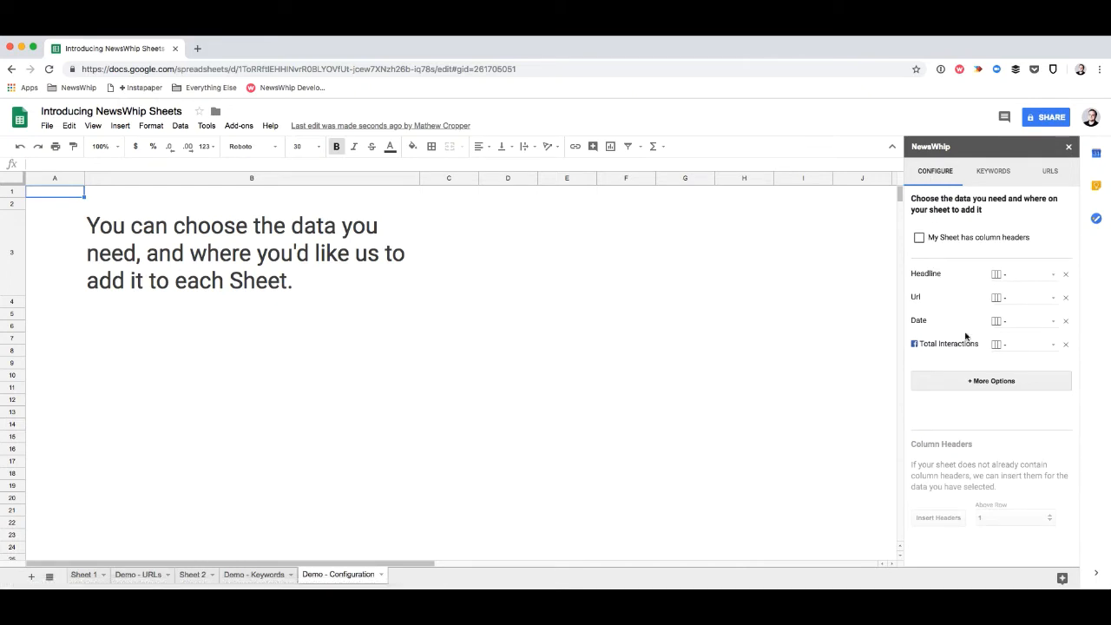
mouse_move(934, 278)
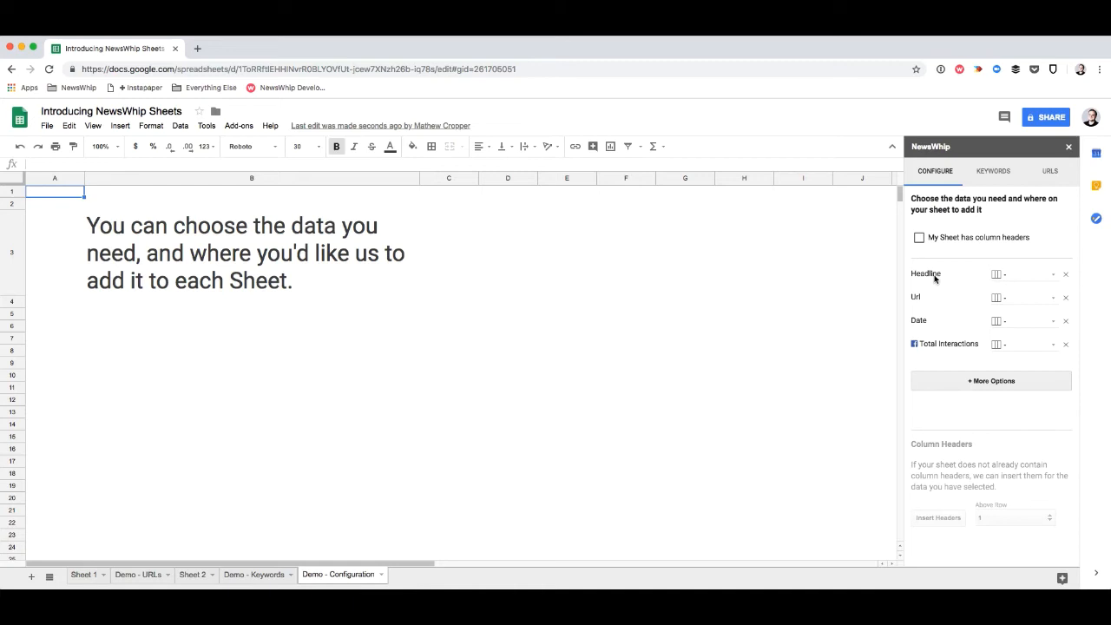
mouse_move(930, 324)
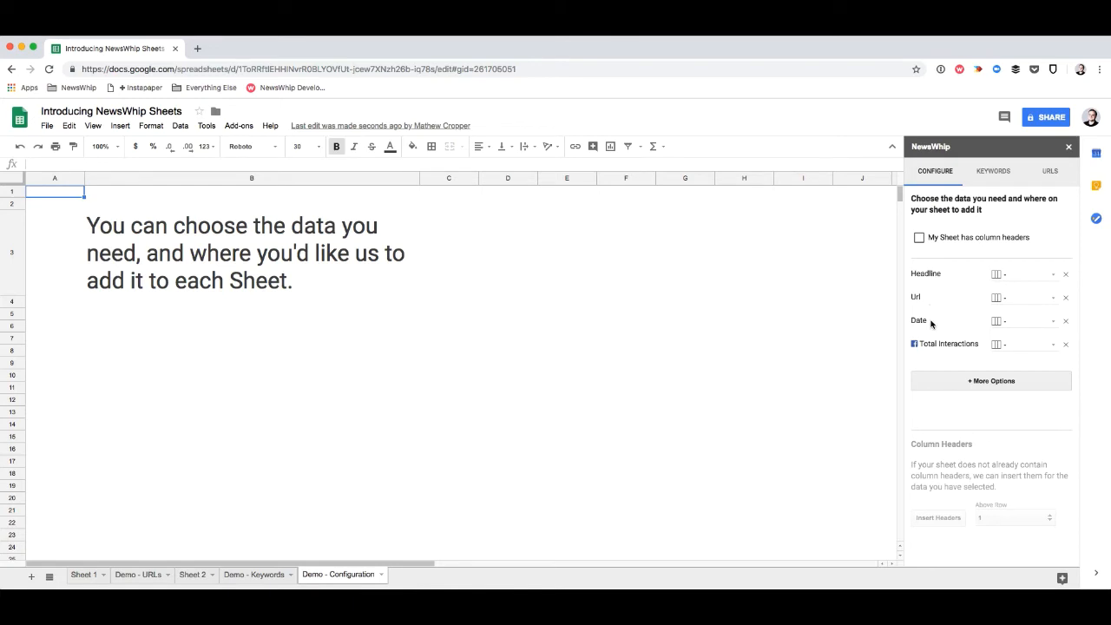
mouse_move(951, 354)
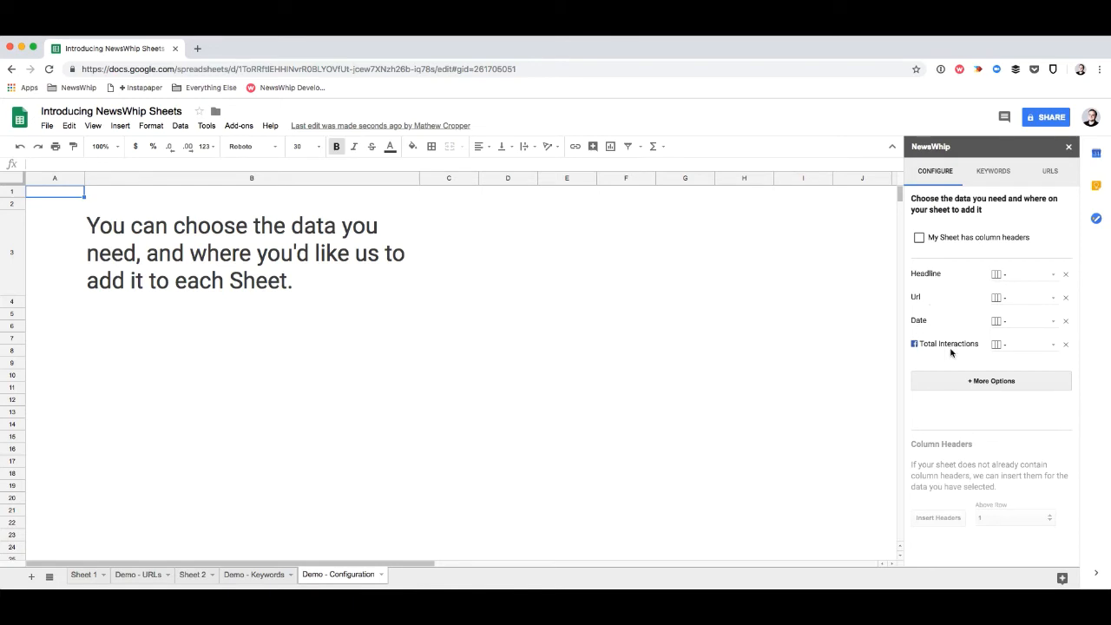
left_click(990, 380)
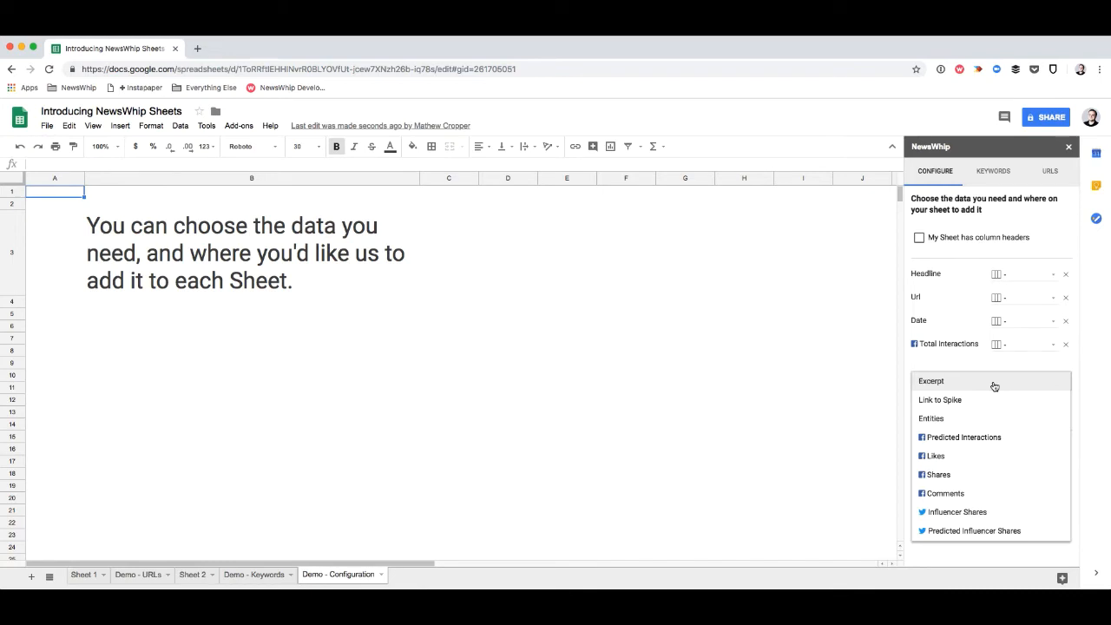
mouse_move(1008, 403)
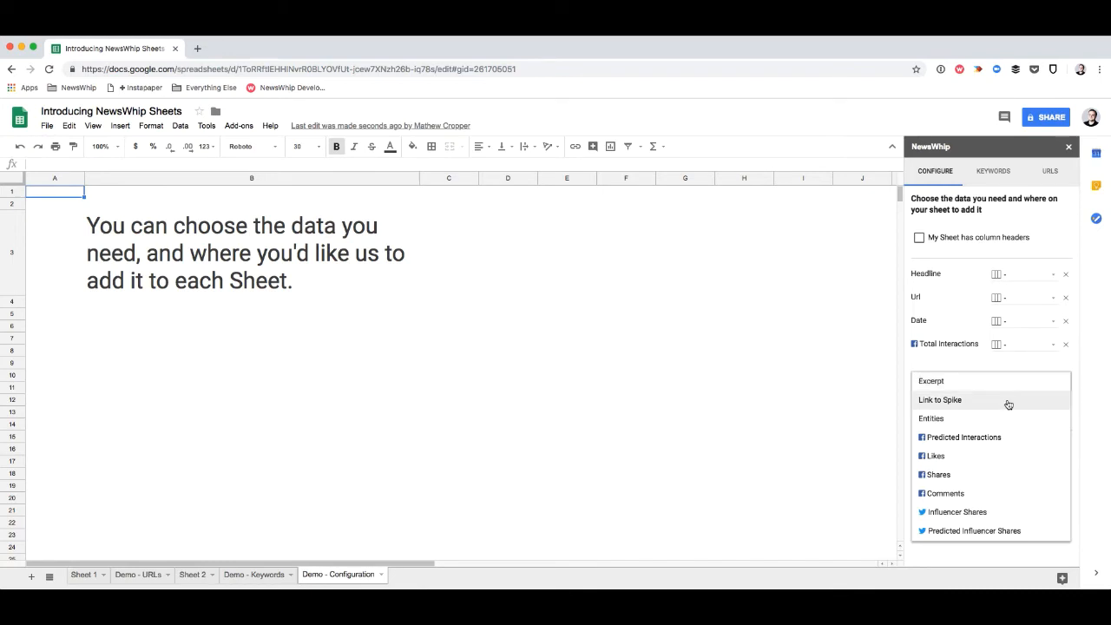
mouse_move(997, 417)
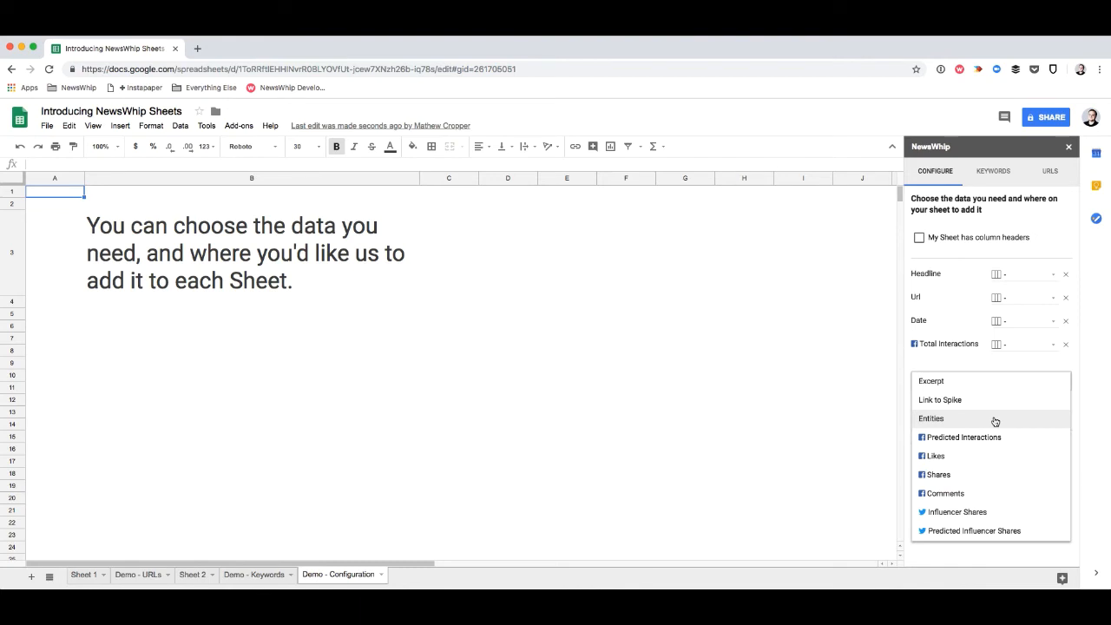
mouse_move(1040, 438)
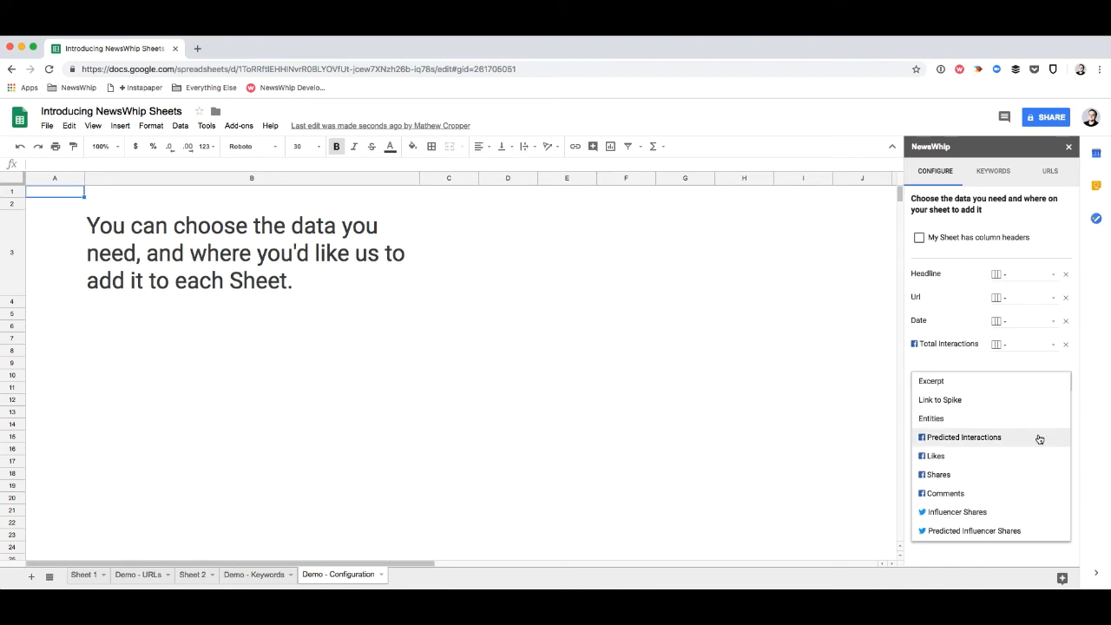
mouse_move(984, 493)
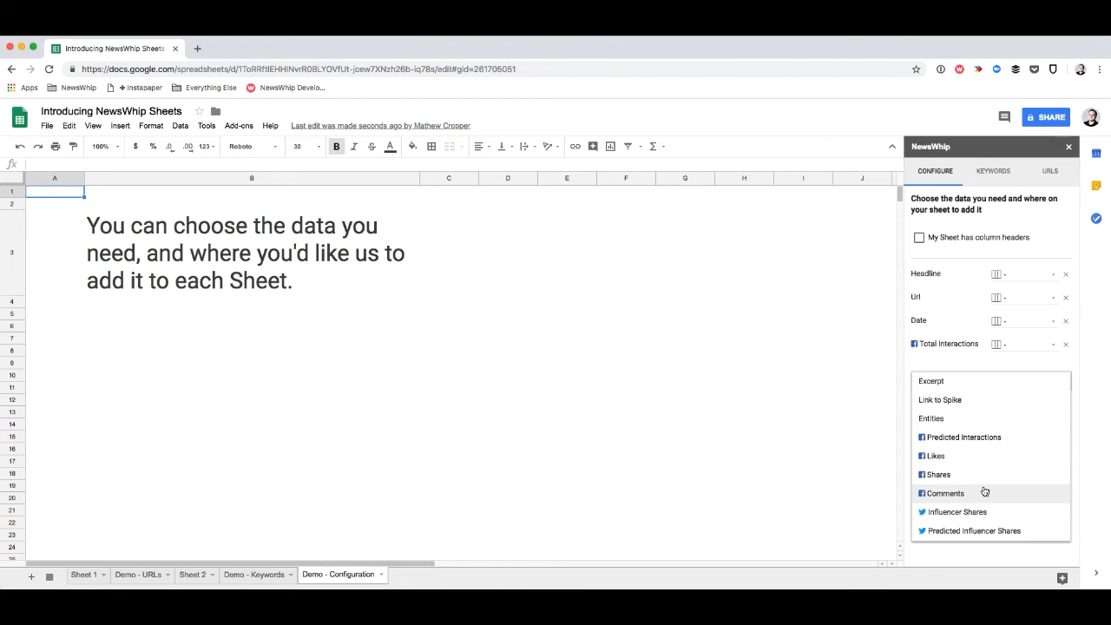
mouse_move(1024, 532)
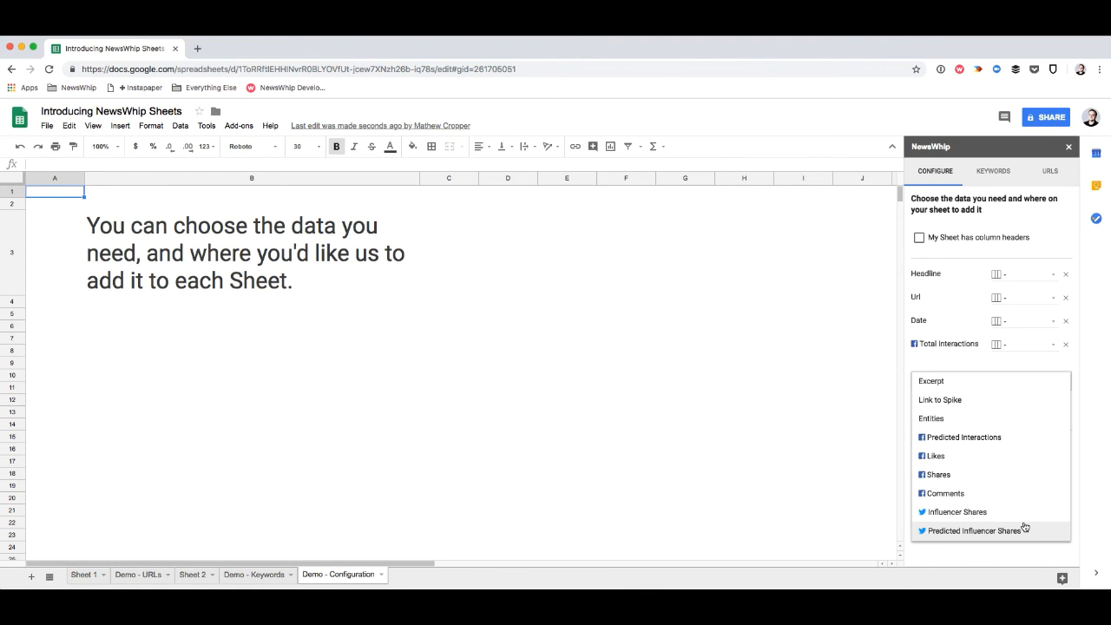
mouse_move(1014, 510)
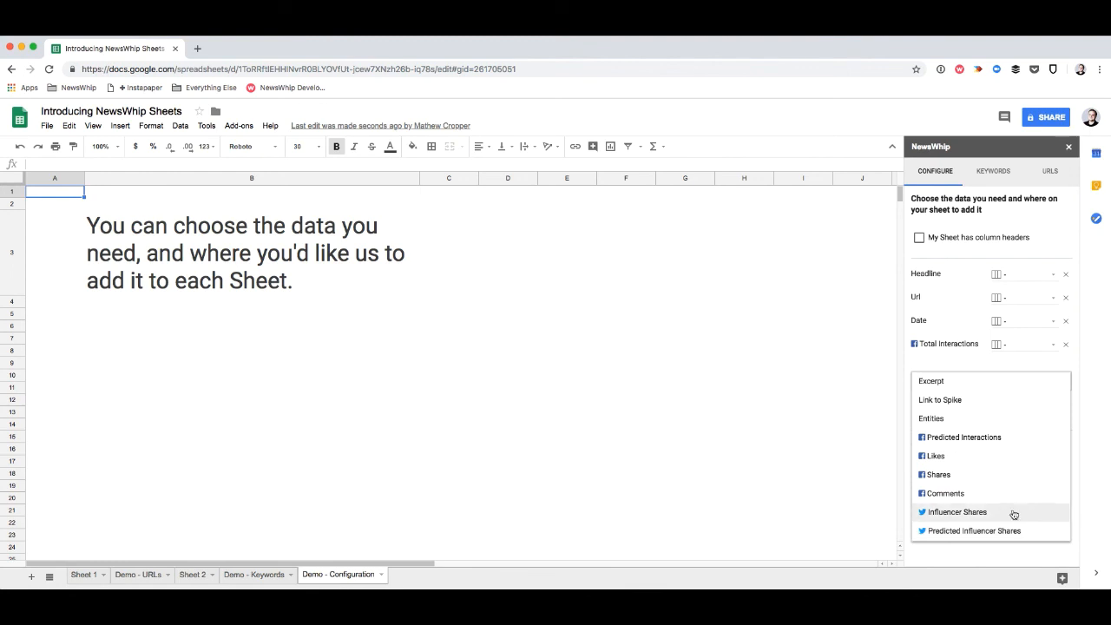